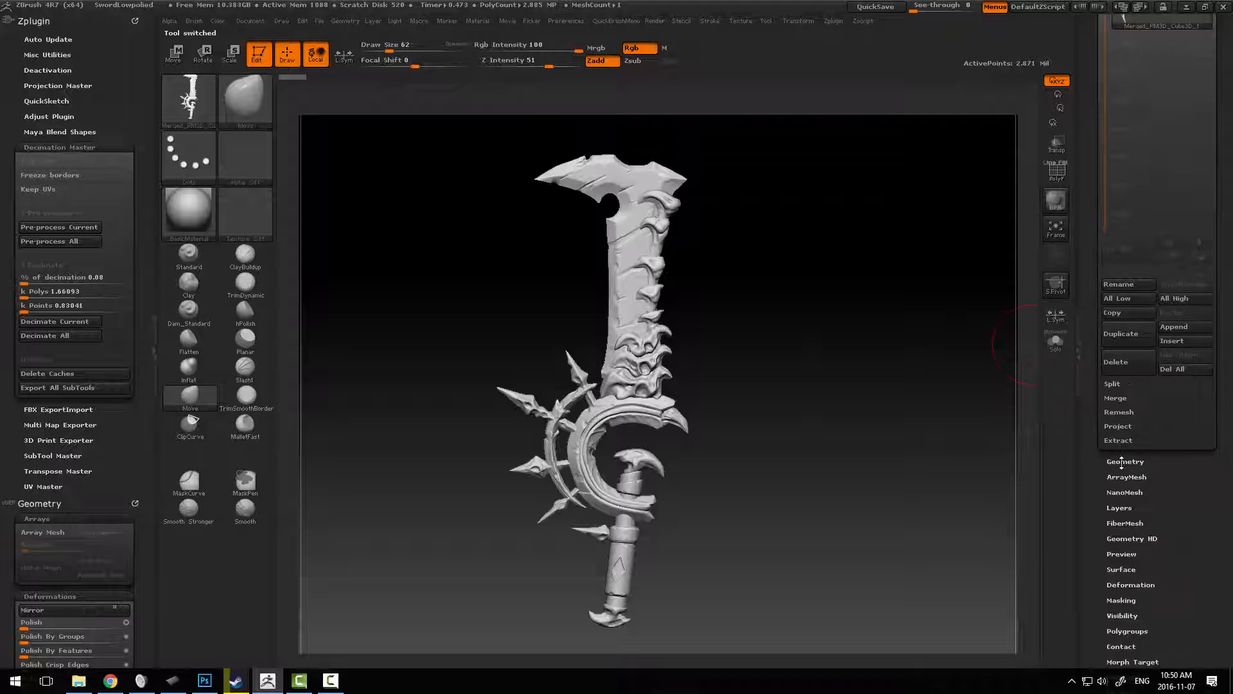
# Decimate a duplicate of the Cleaned HP subtool with Decimation Master and select Cleaned HP.
pyautogui.click(1126, 462)
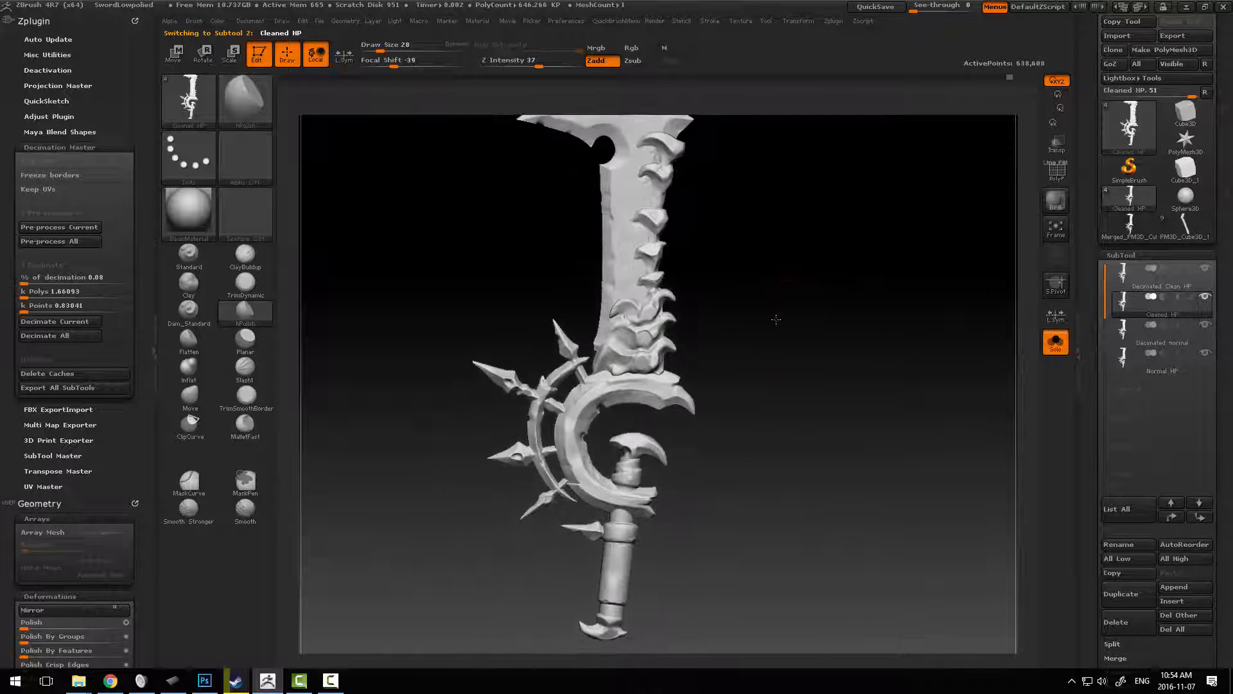
# Duplicate the Decimated Clean HP subtool with PolyF on and pick the SelectLasso brush.
pyautogui.click(1162, 371)
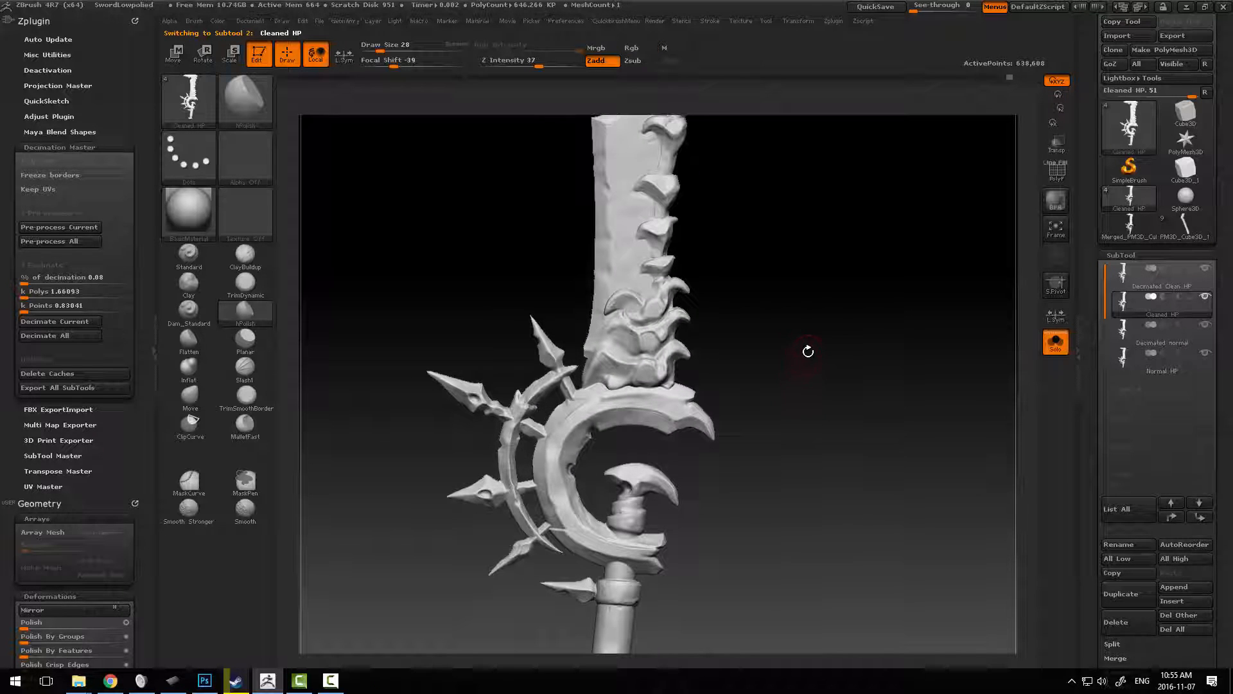
pyautogui.click(1055, 171)
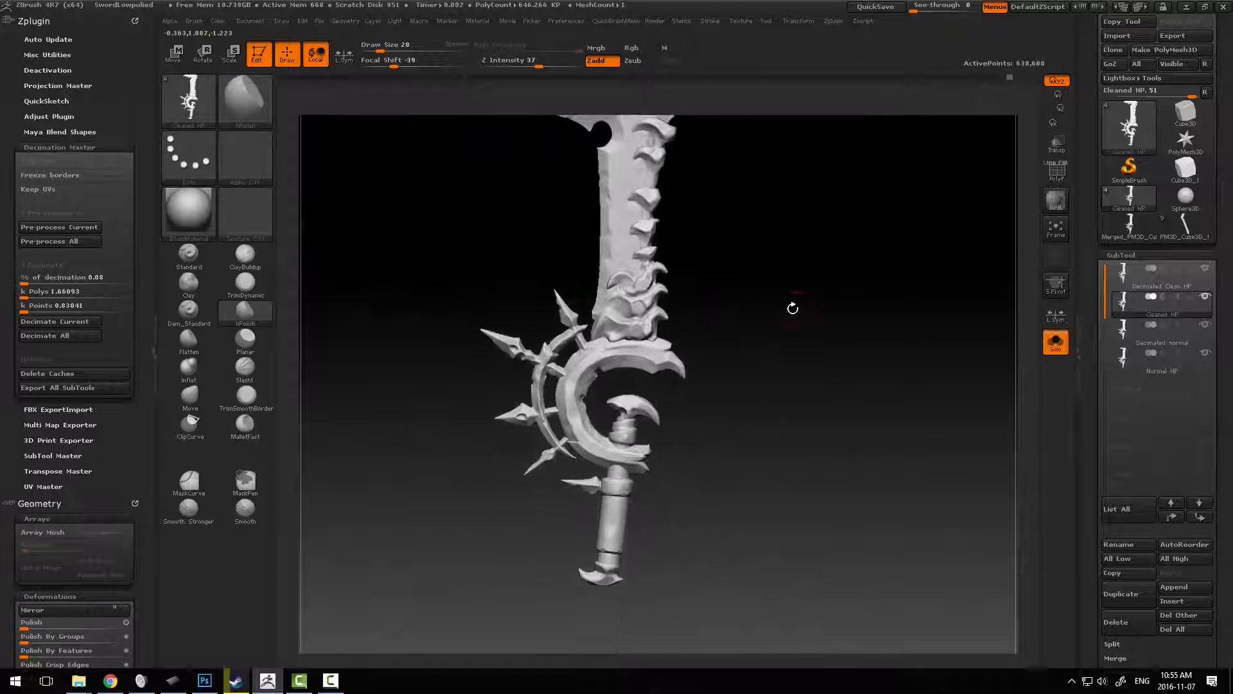
pyautogui.click(1160, 285)
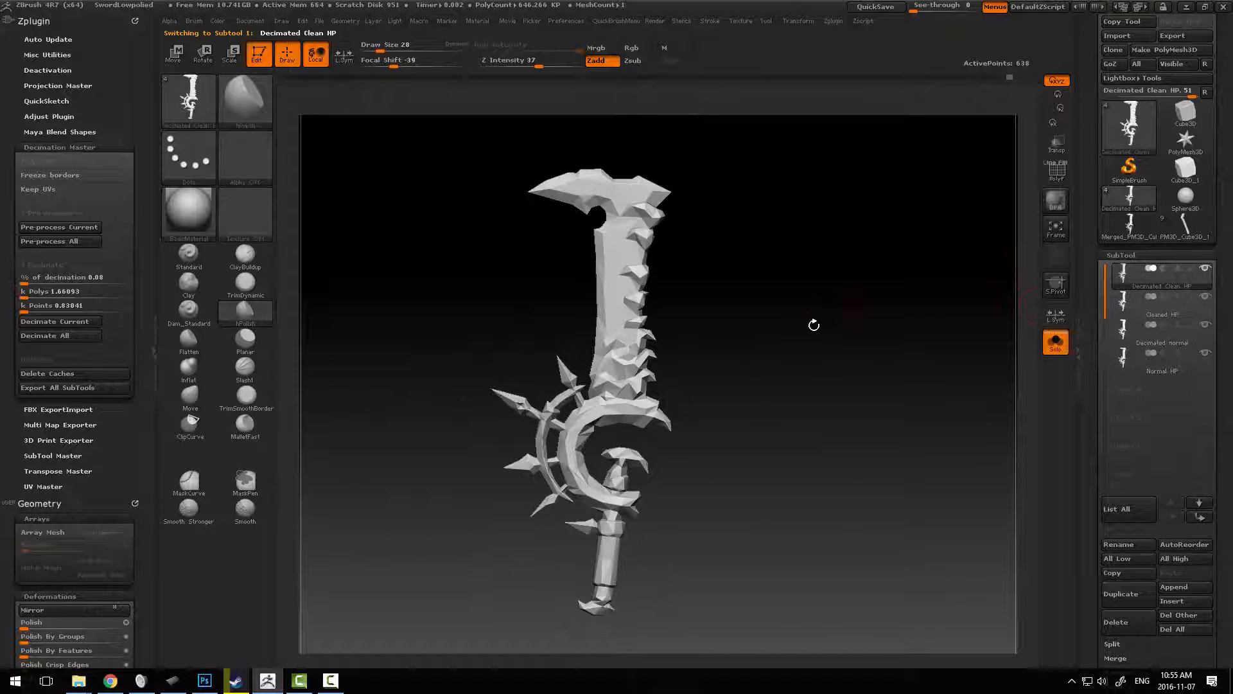
pyautogui.click(1056, 171)
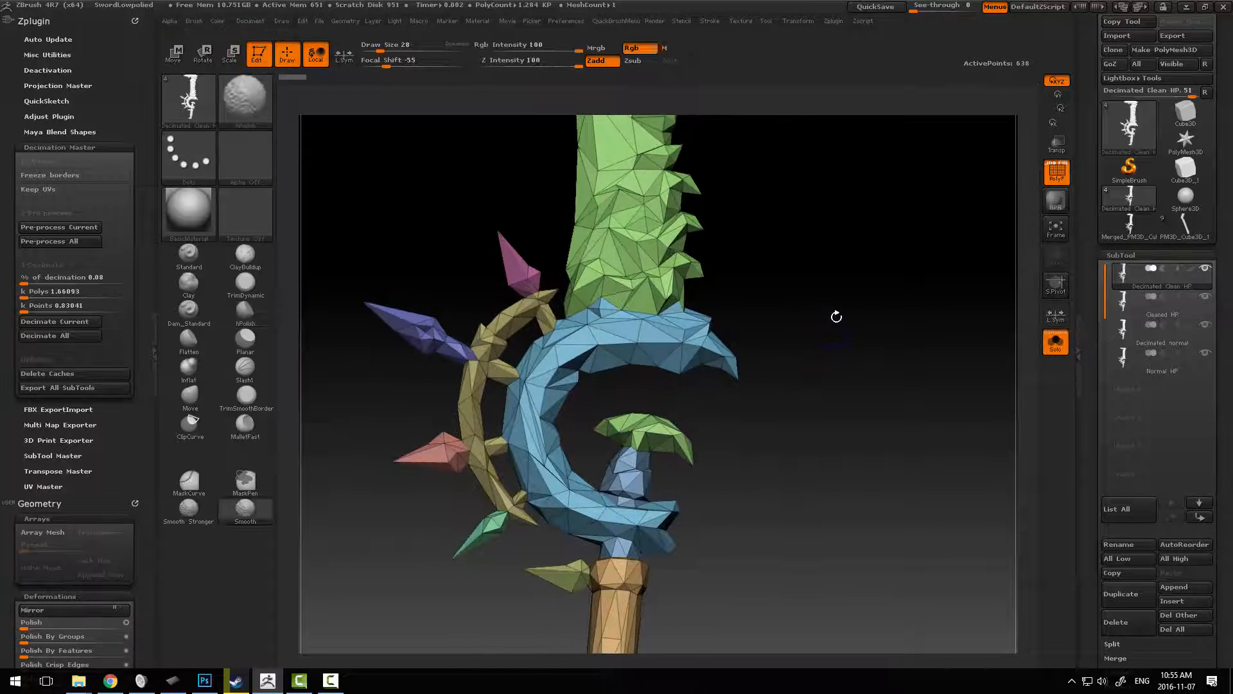
pyautogui.click(244, 100)
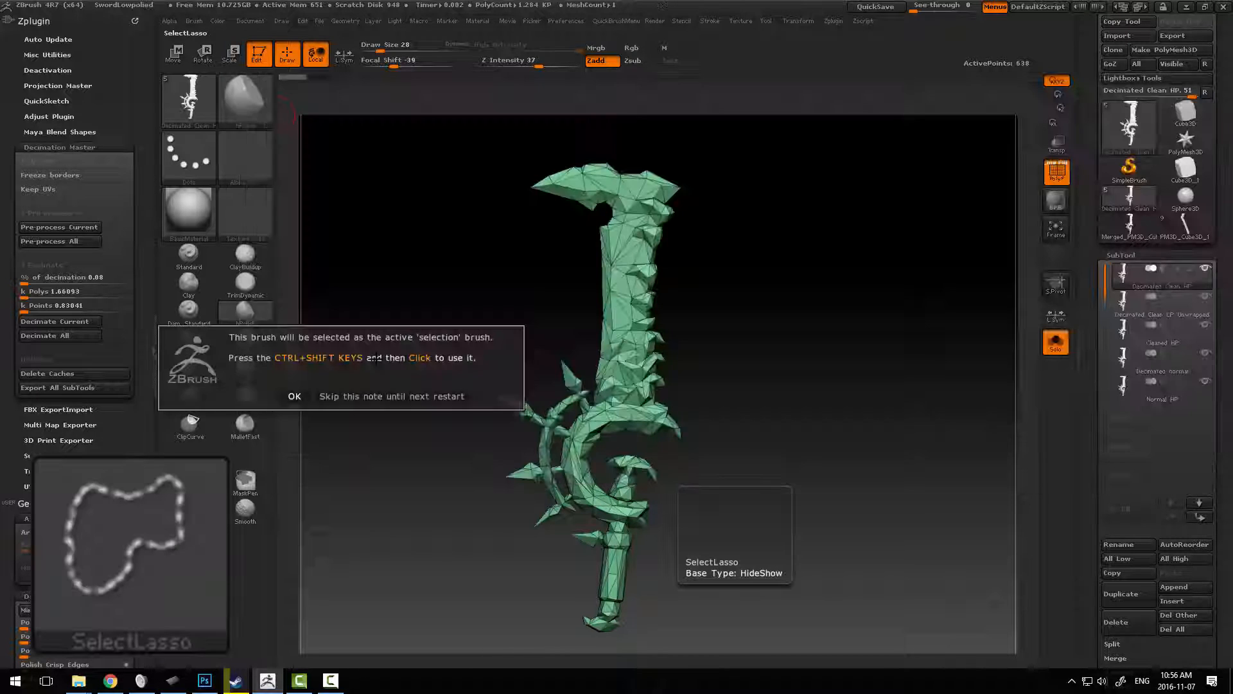
# Lasso-hide sword parts and GroupVisible each into blade, crescent guard, spikes and handle polygroups.
pyautogui.click(294, 395)
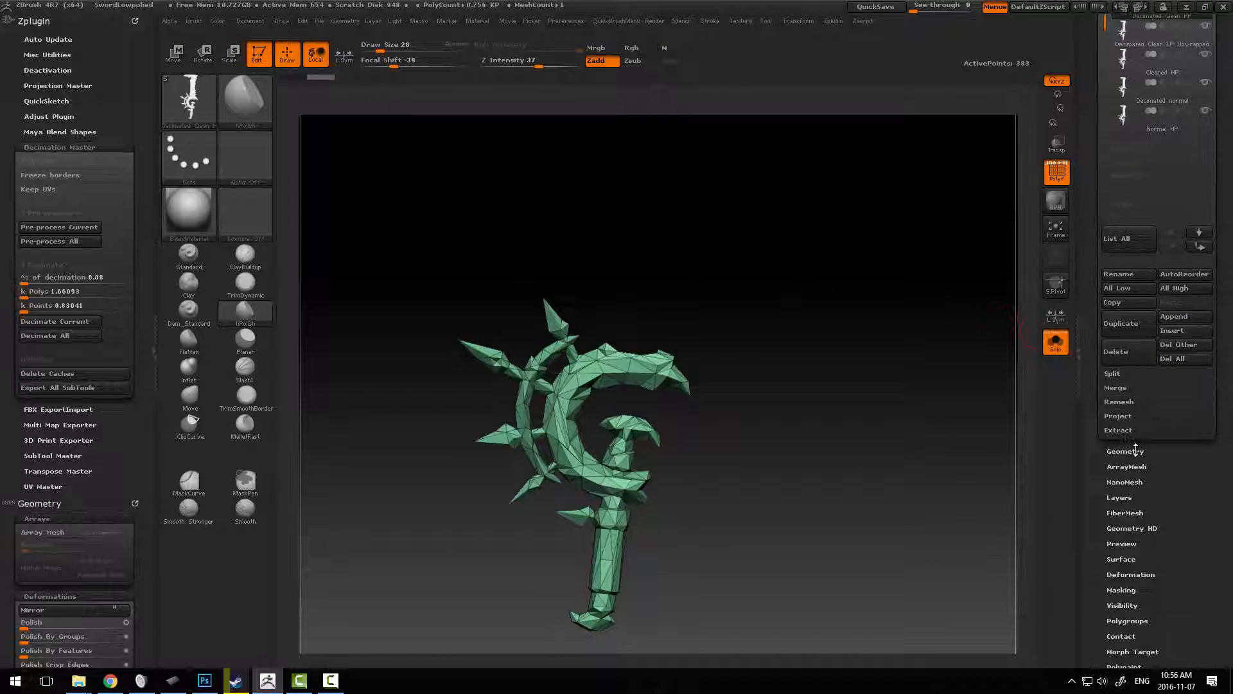
pyautogui.click(1125, 451)
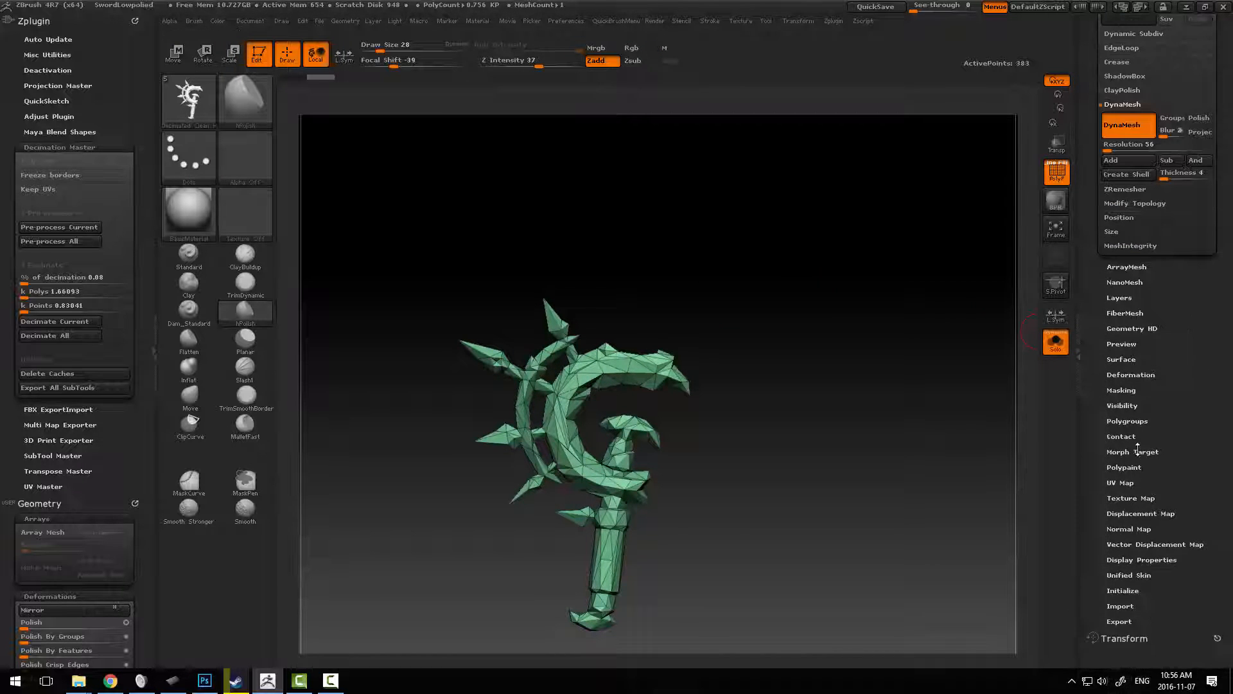
pyautogui.click(1127, 421)
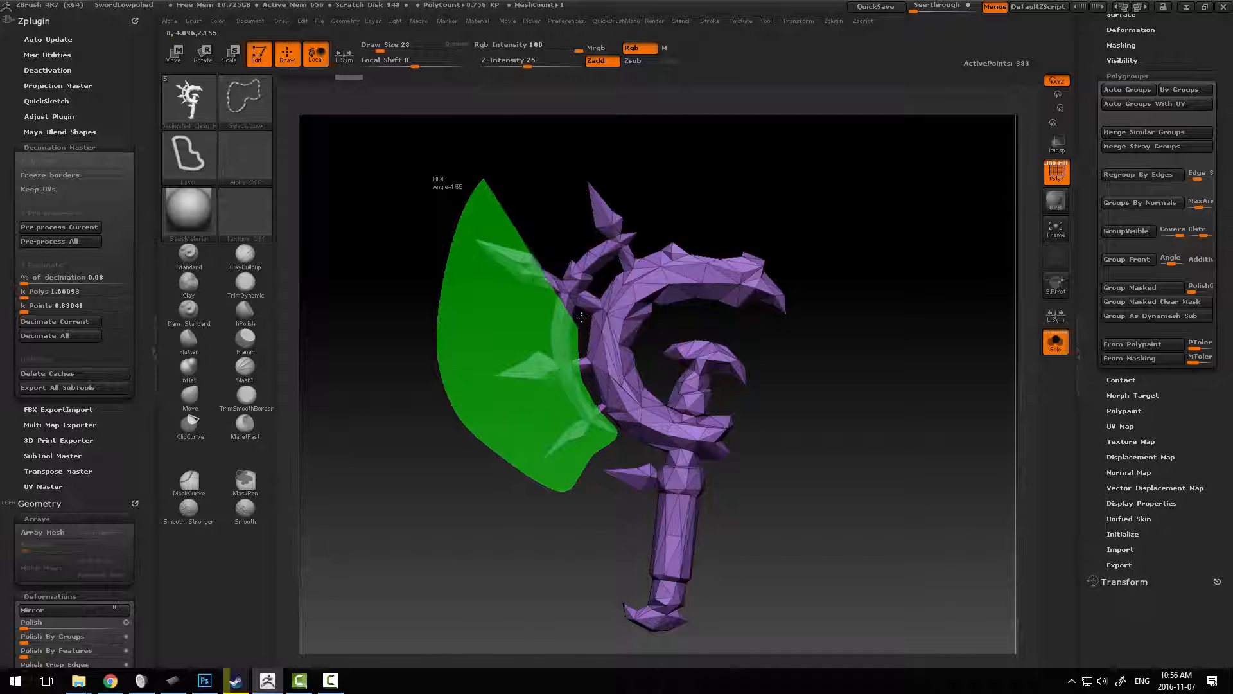
pyautogui.click(1126, 258)
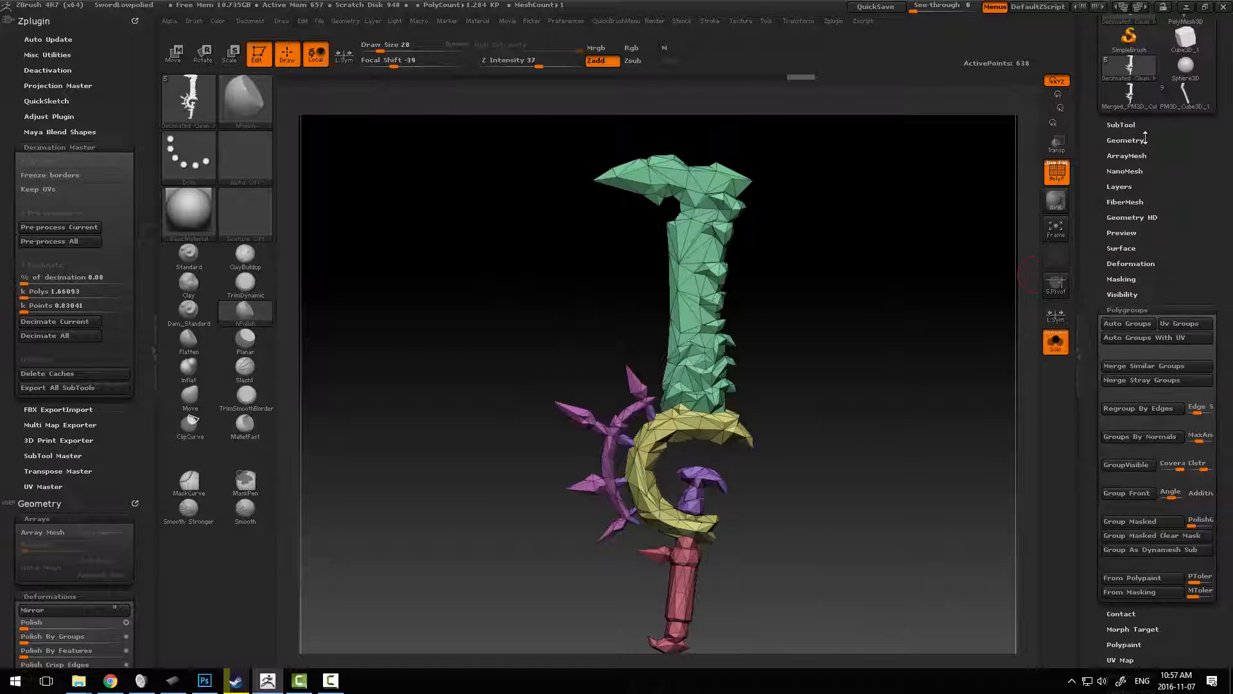
pyautogui.click(1125, 140)
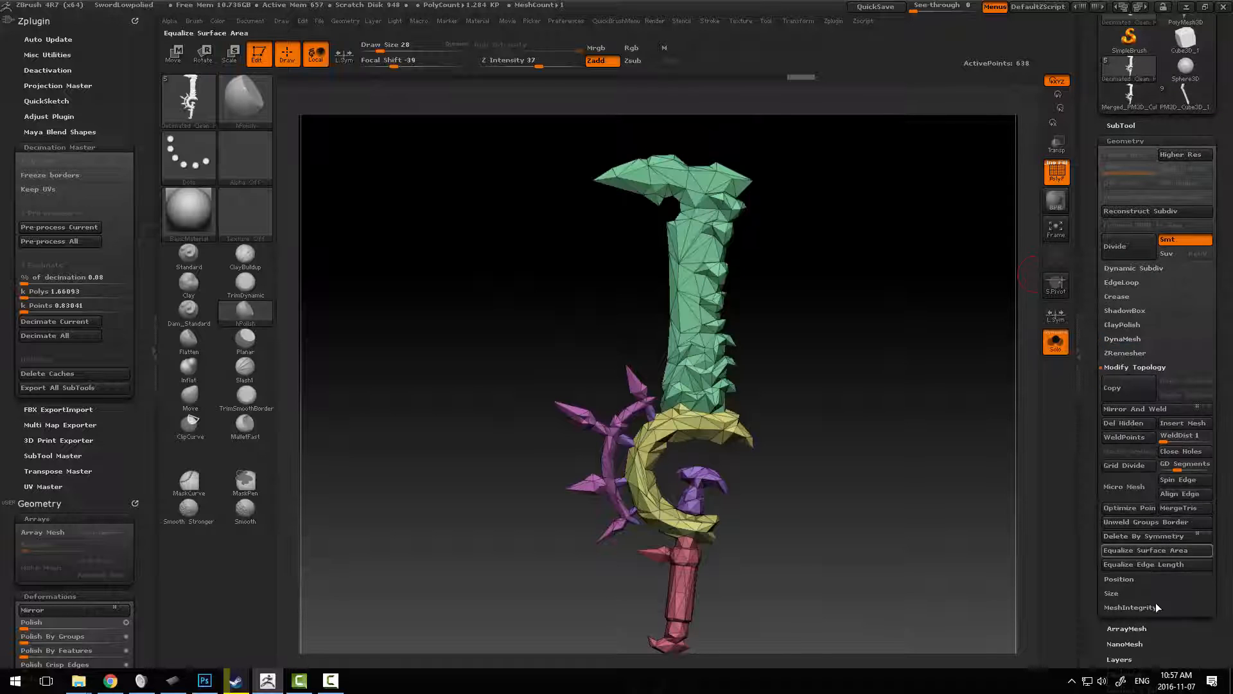
# Unwrap the low-poly sword with UV Master using its polygroups and export it as SwordLP.OBJ.
pyautogui.click(1144, 536)
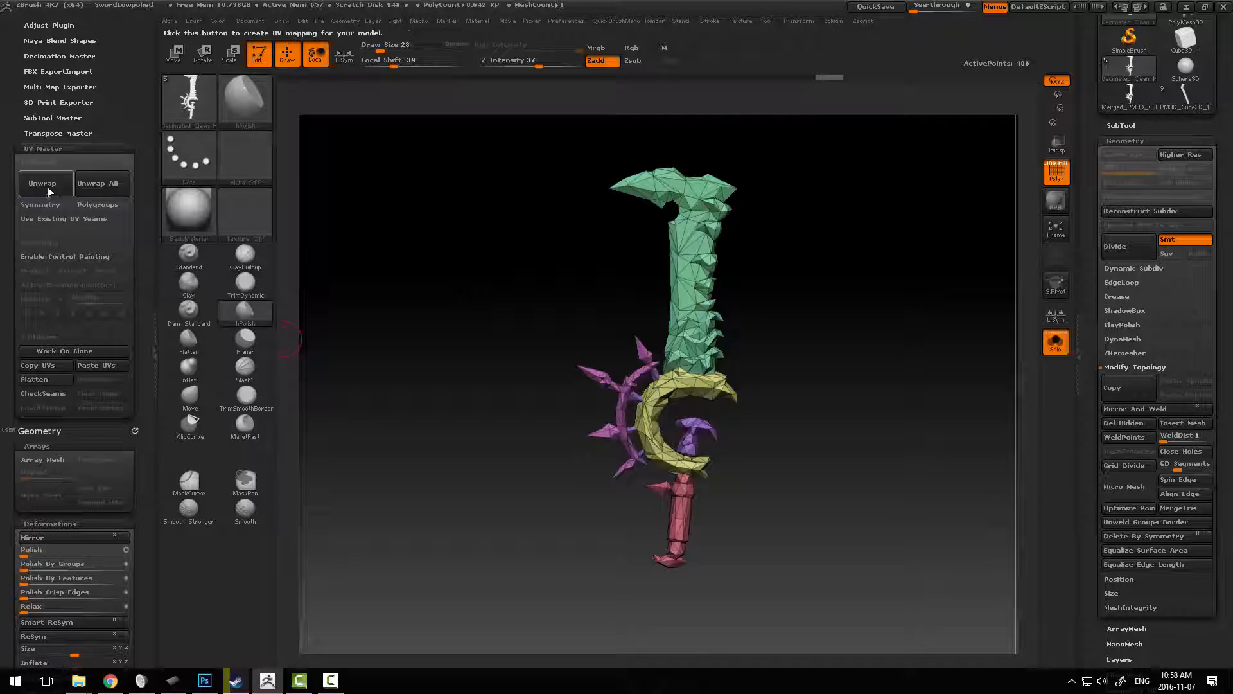
pyautogui.click(44, 182)
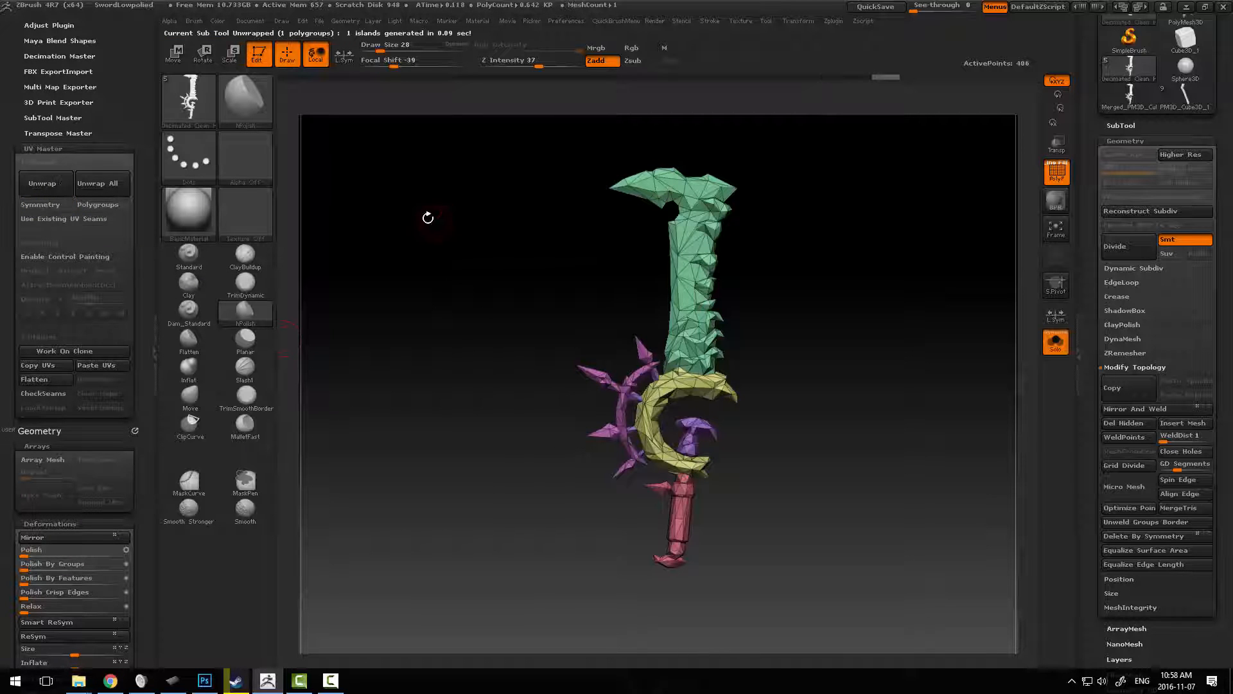
pyautogui.moveTo(39, 365)
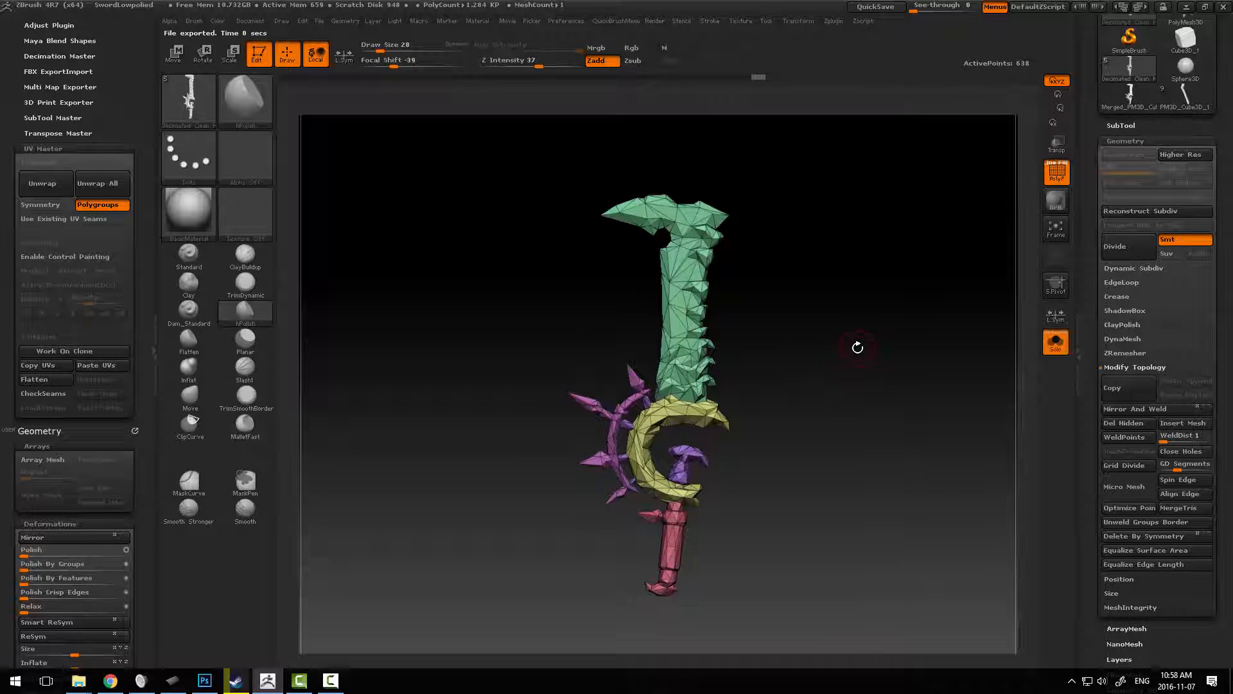
pyautogui.moveTo(849, 335)
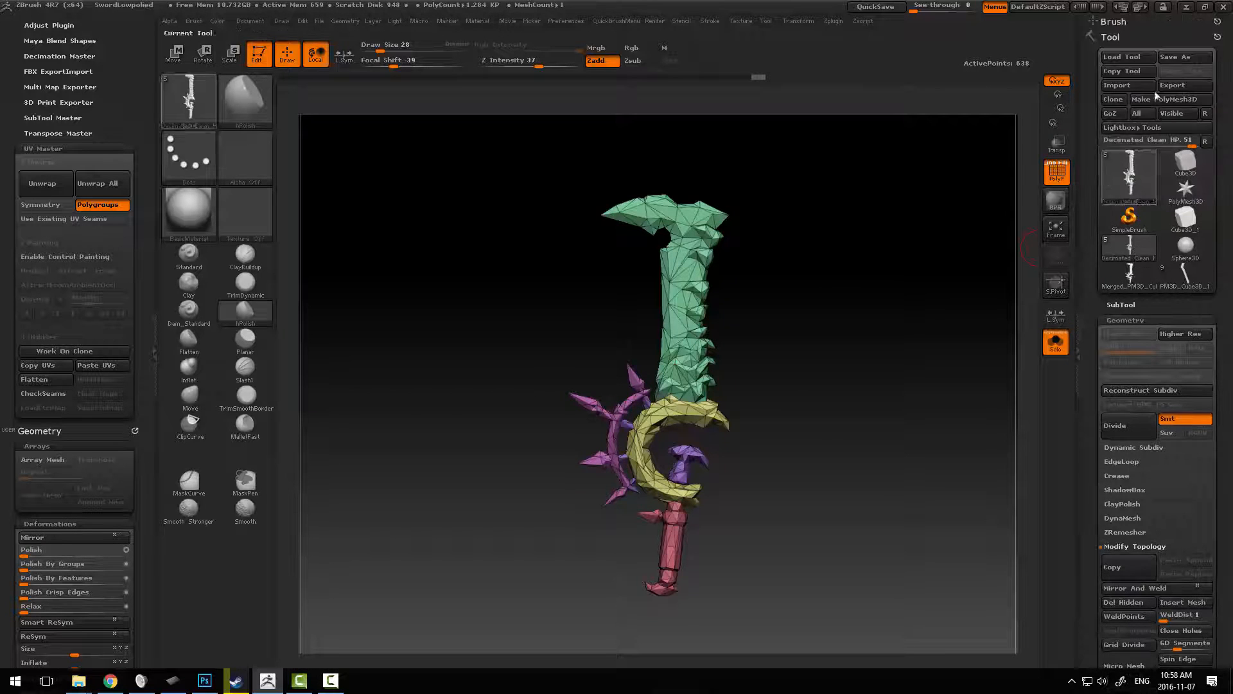
# Start a new Substance Painter project from the SwordLP.OBJ mesh.
pyautogui.click(1182, 85)
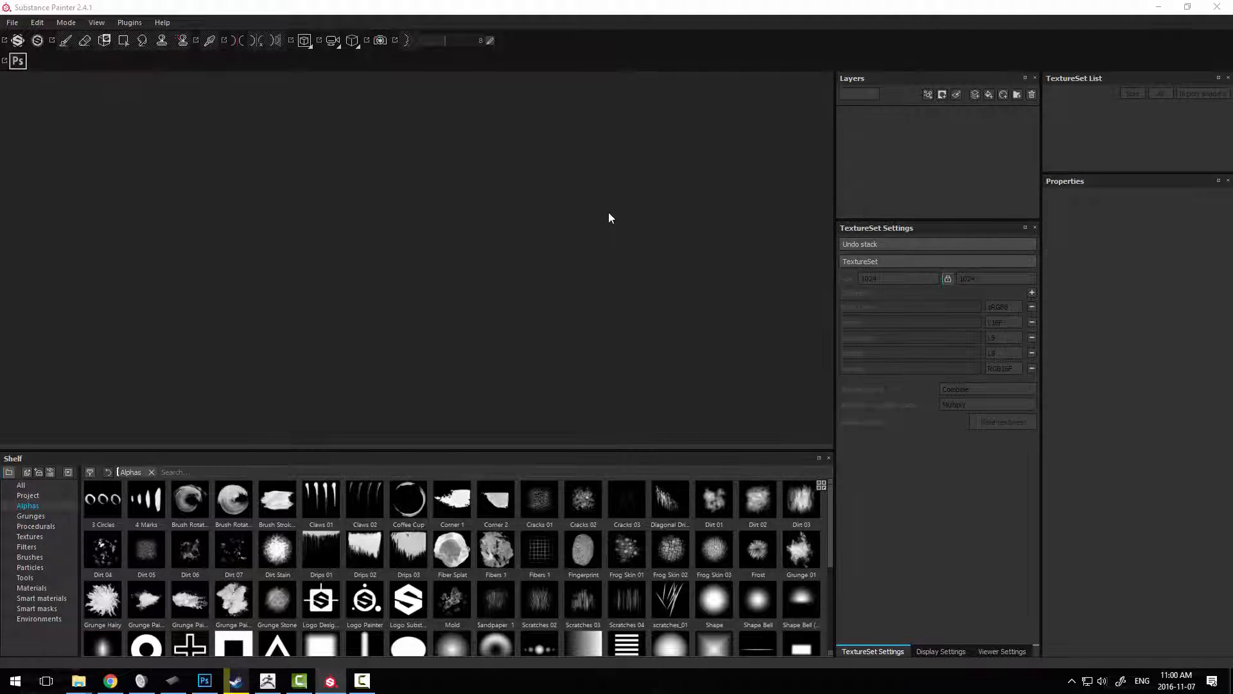
pyautogui.click(11, 22)
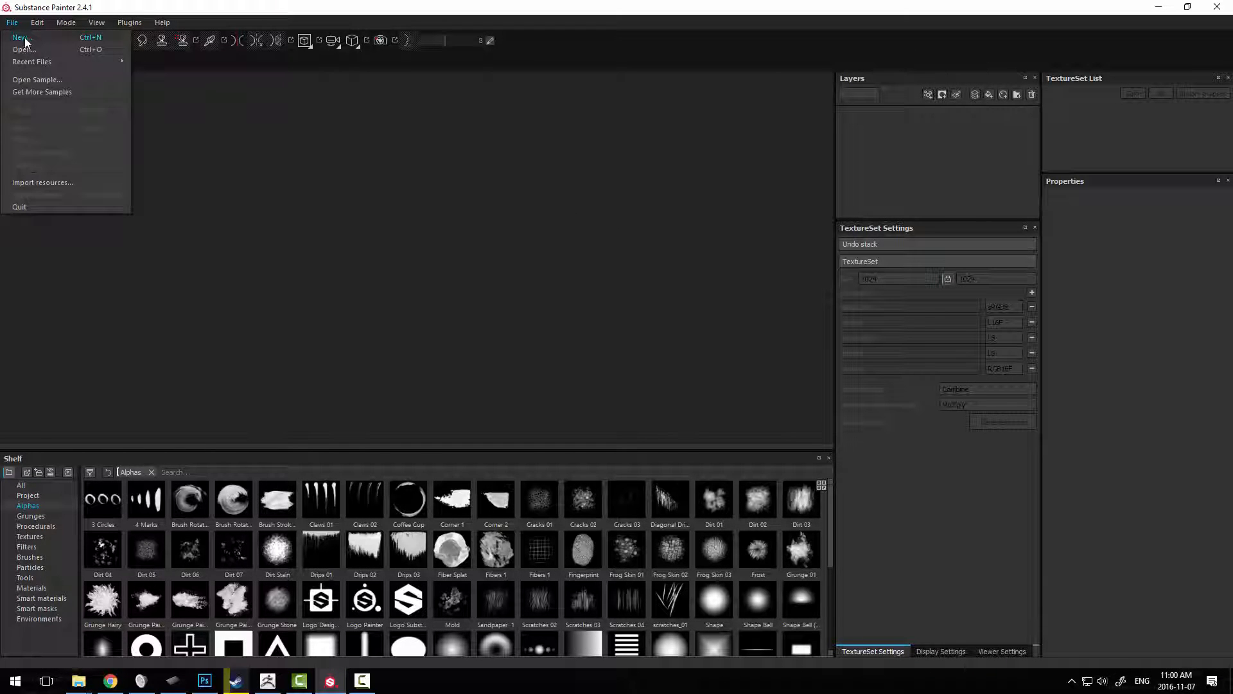
pyautogui.click(22, 36)
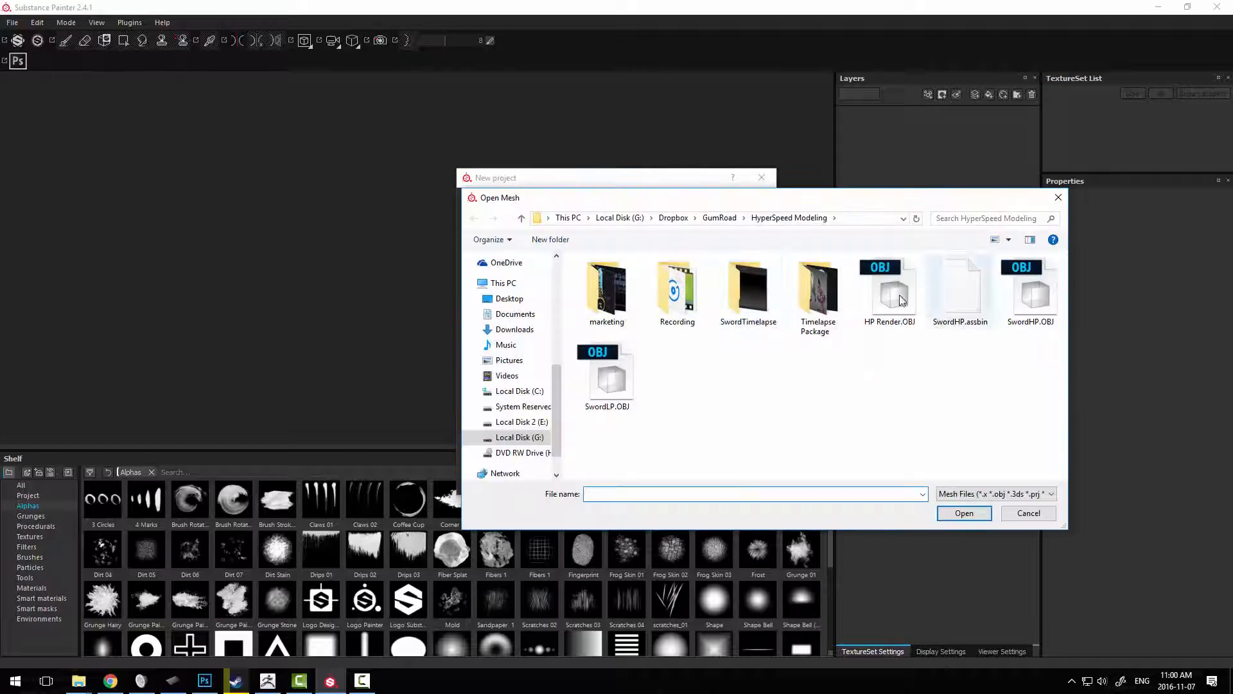
pyautogui.doubleClick(606, 369)
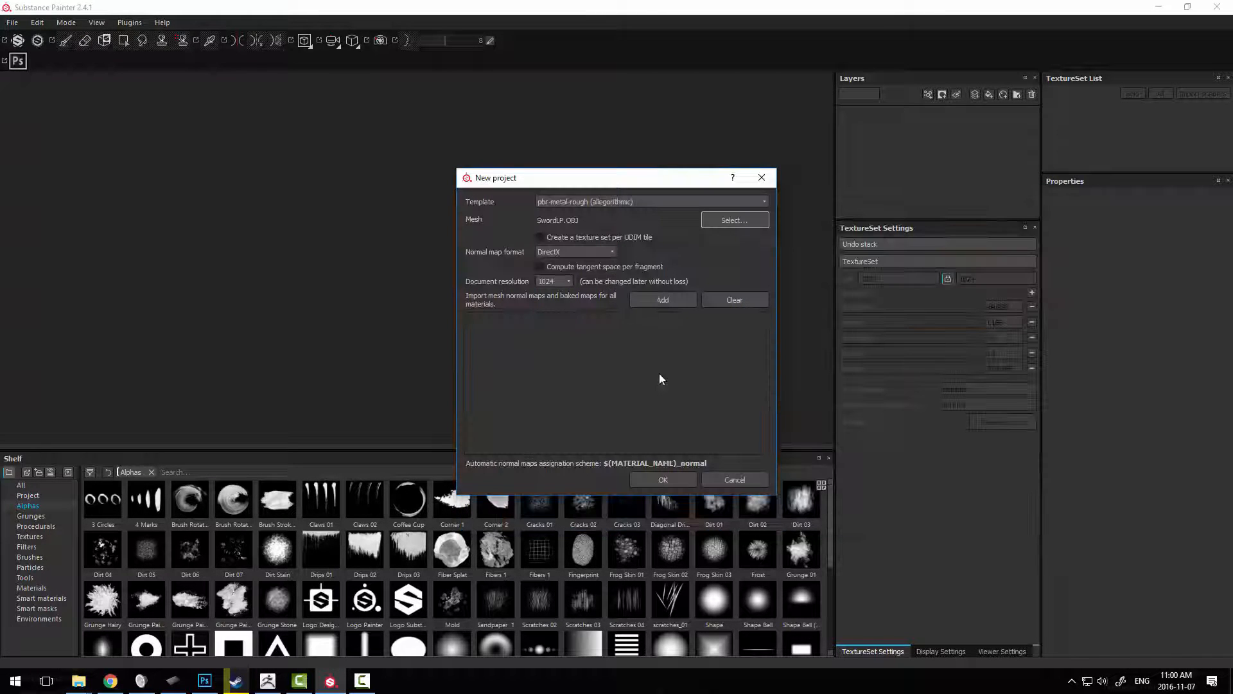
pyautogui.click(663, 480)
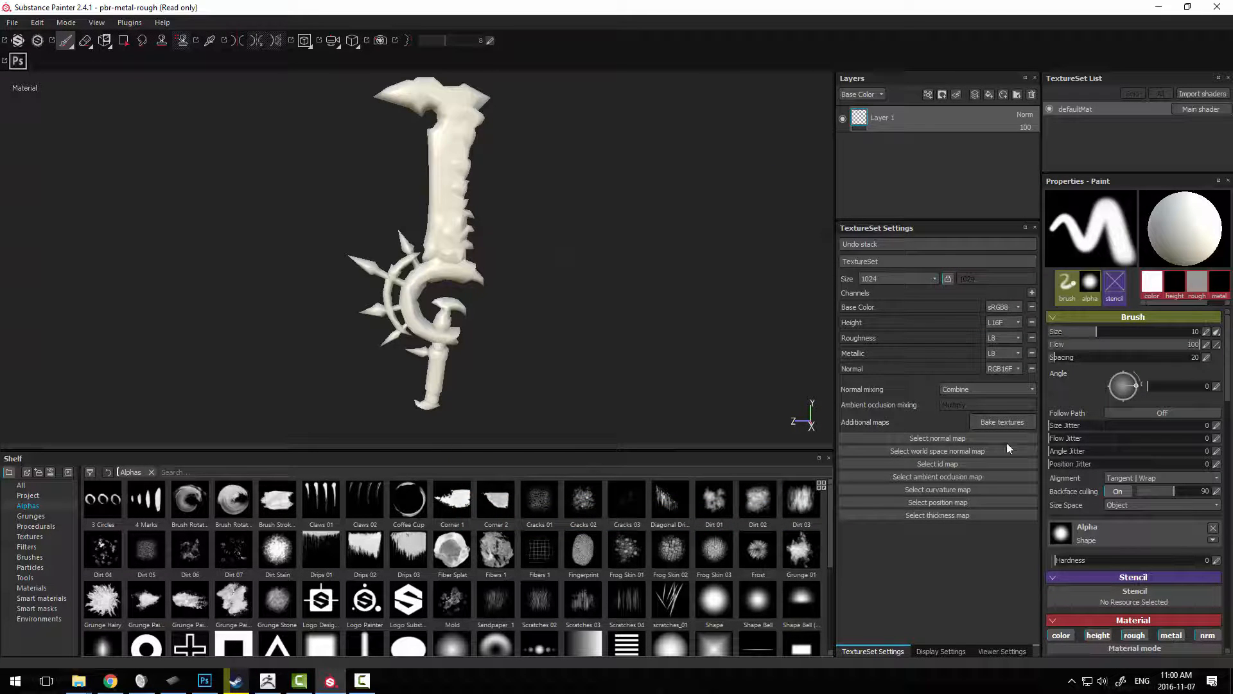
# Bake the defaultMat mesh maps from the high-poly sword.
pyautogui.click(1001, 423)
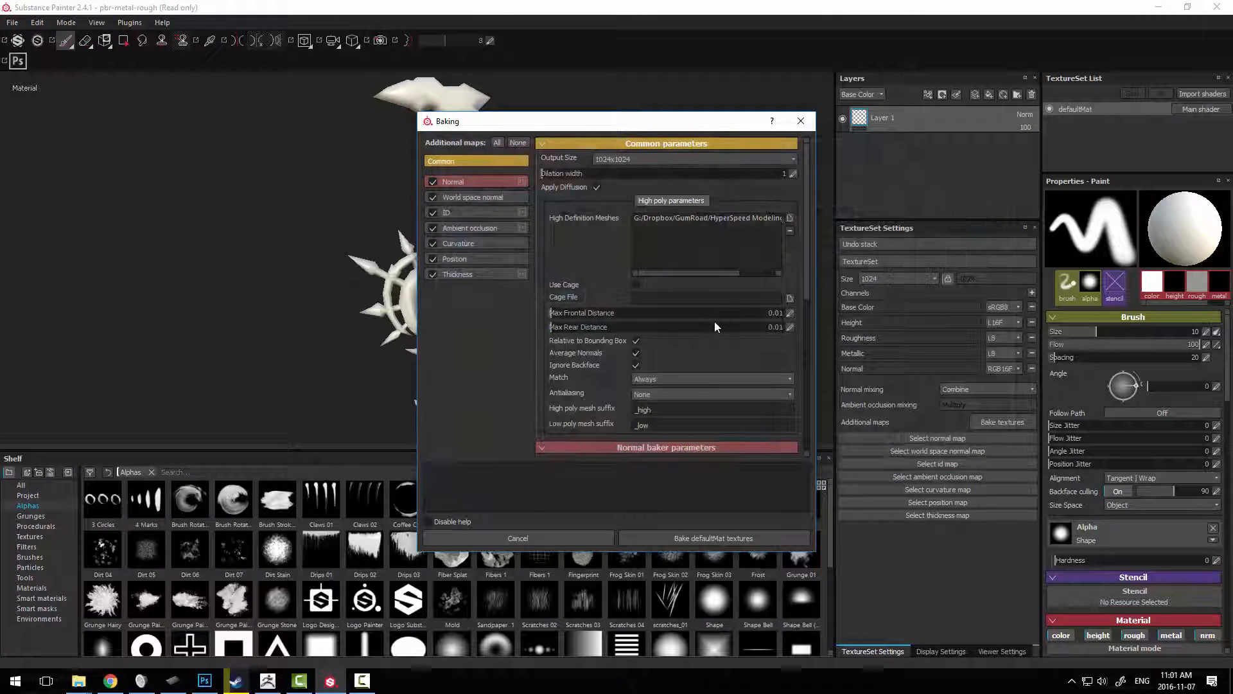
pyautogui.click(713, 538)
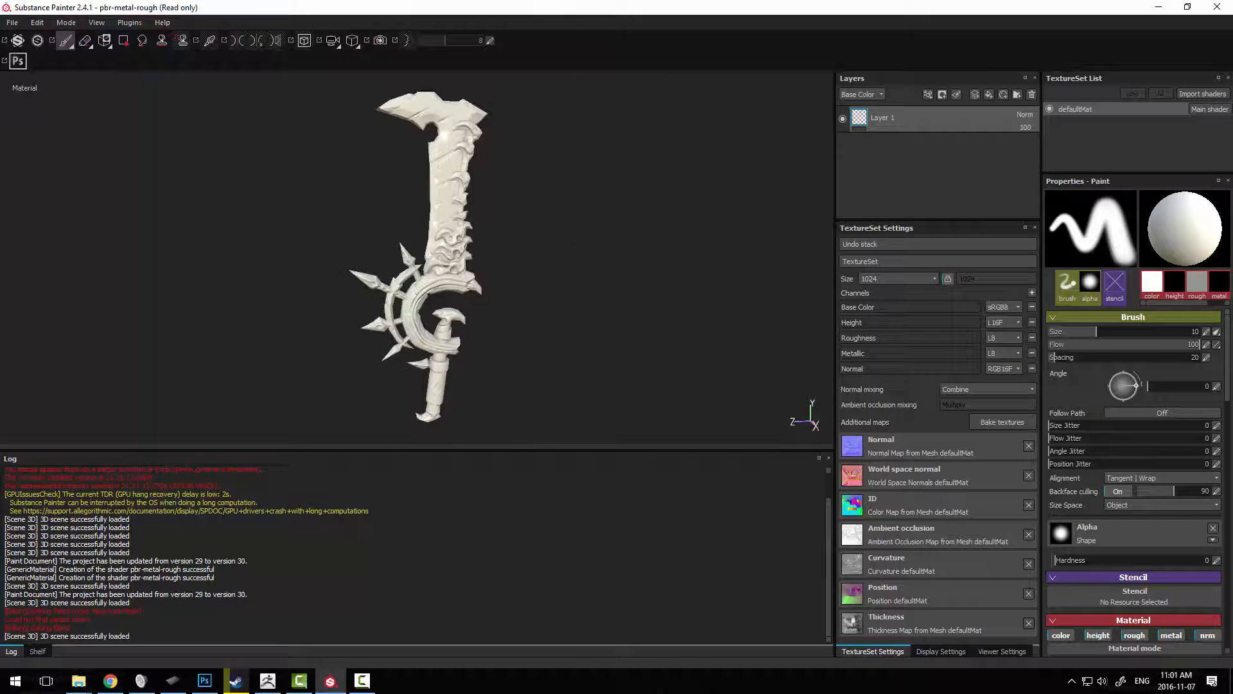
# Add a base-colour fill layer masked by ID-map color selection to the blade.
pyautogui.click(37, 650)
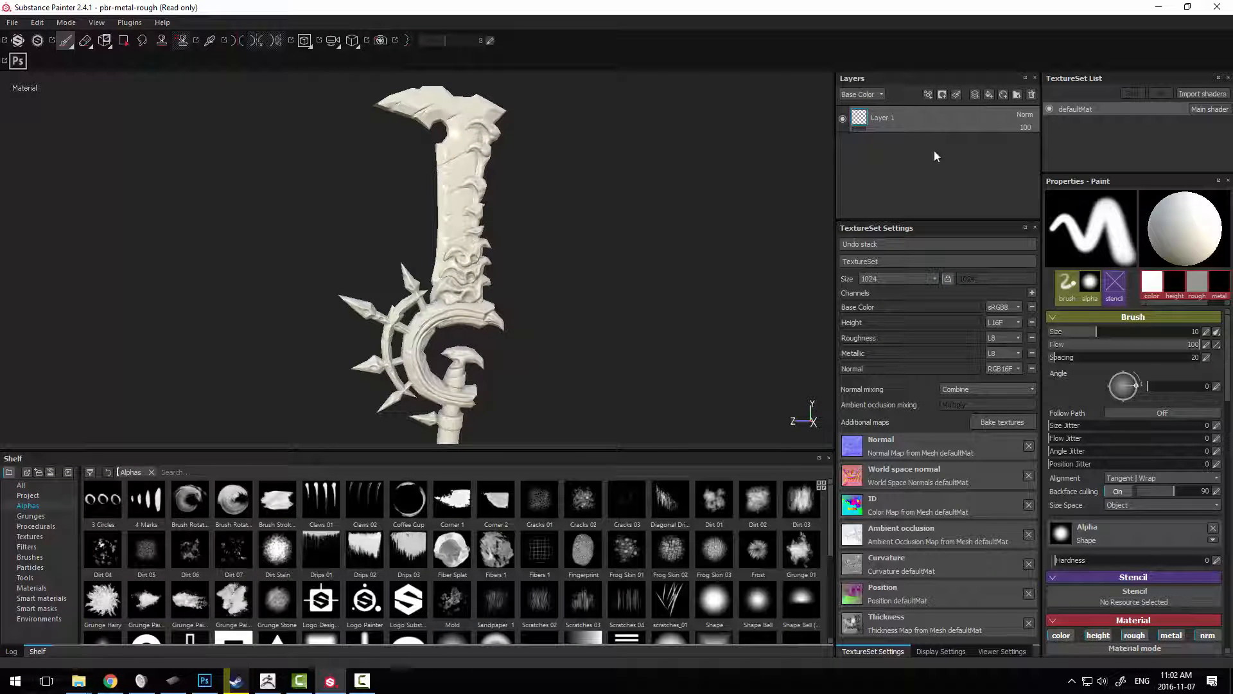
pyautogui.click(942, 94)
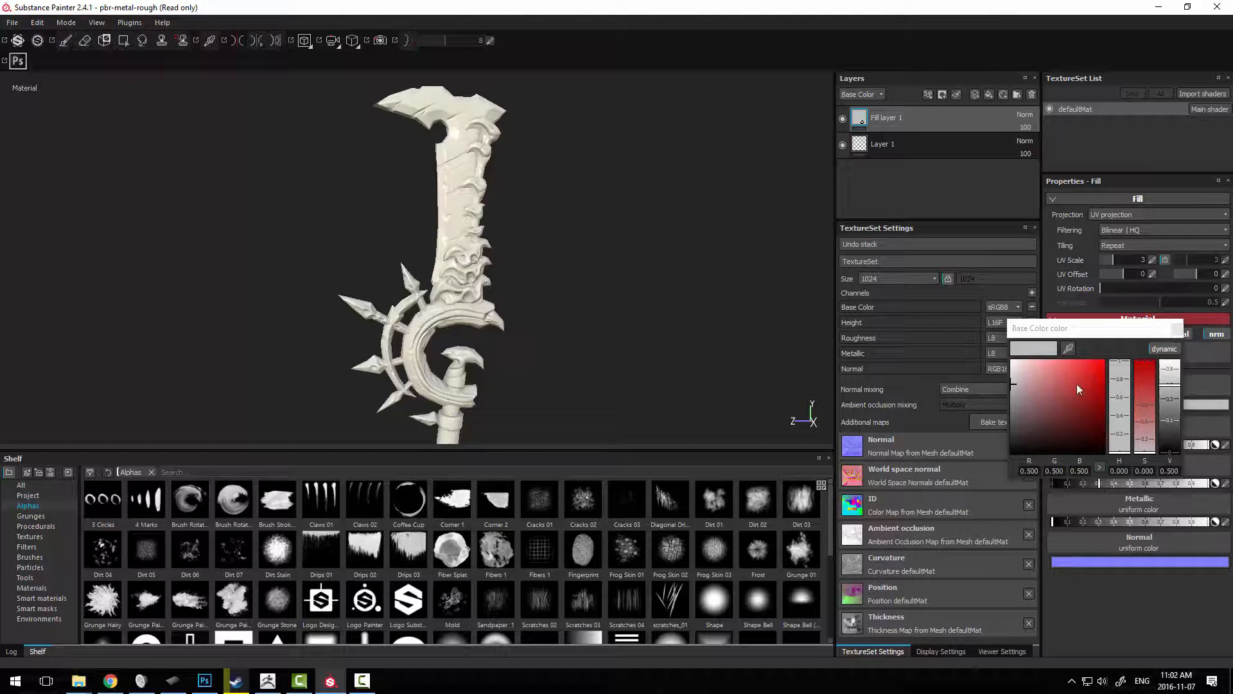
pyautogui.click(1053, 388)
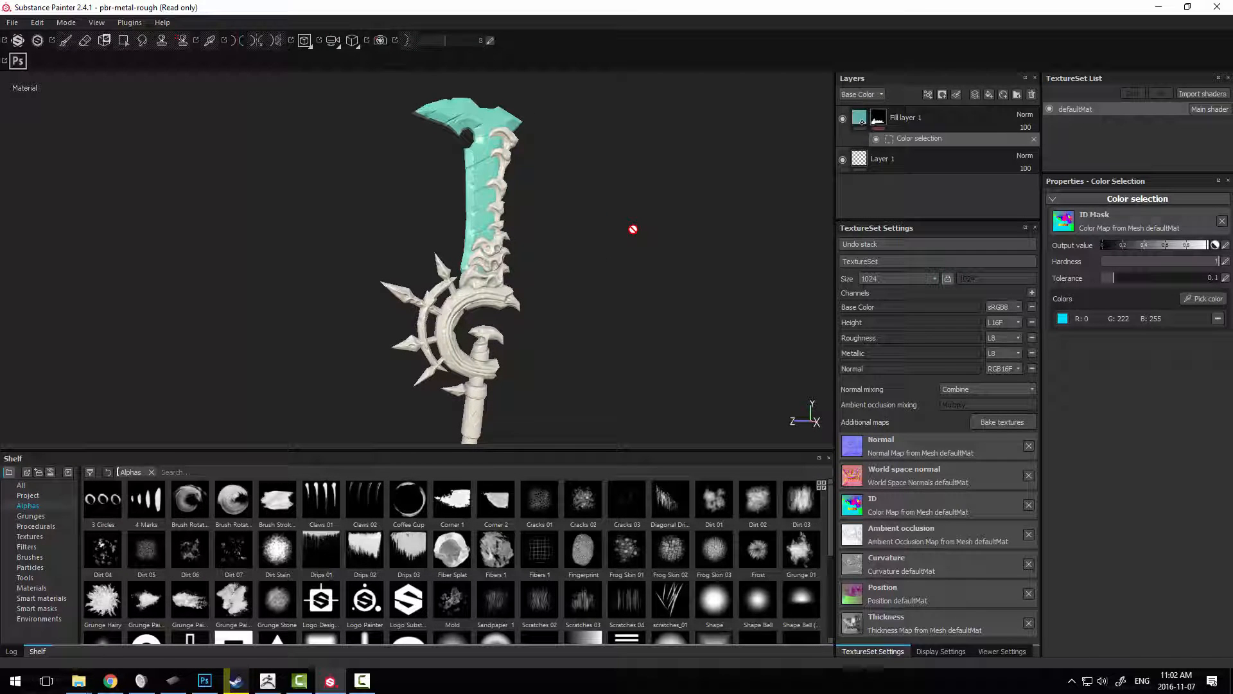
pyautogui.moveTo(614, 218)
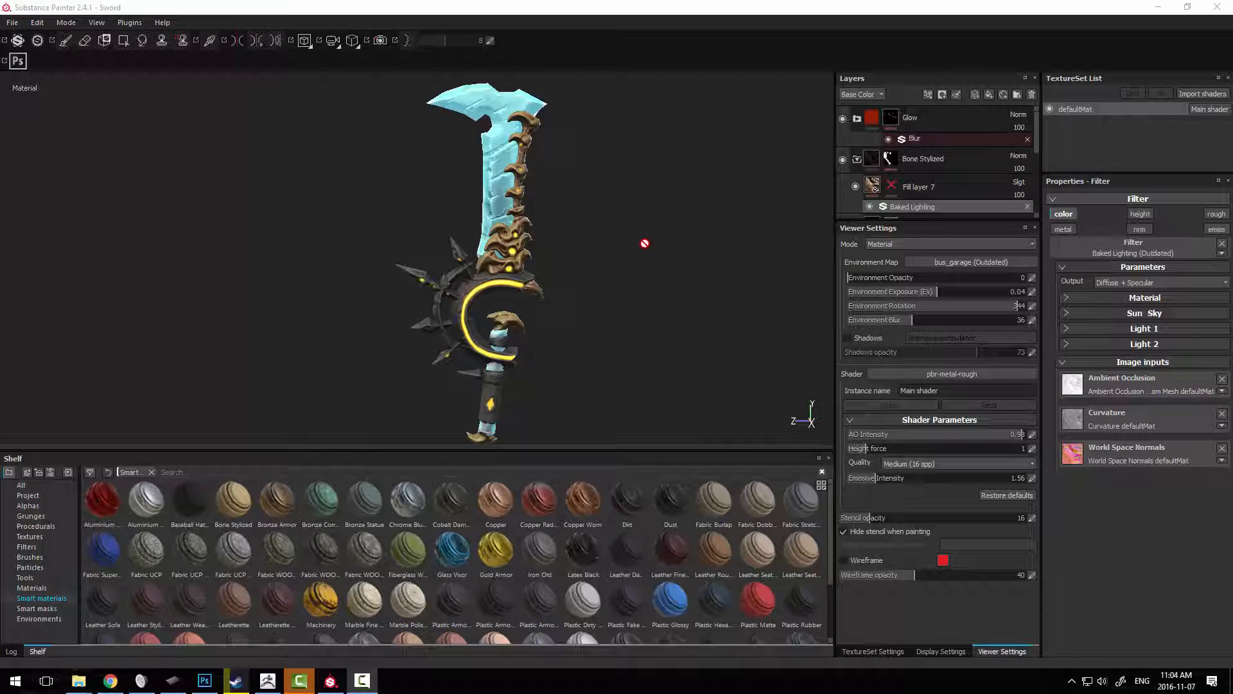
pyautogui.moveTo(630, 248)
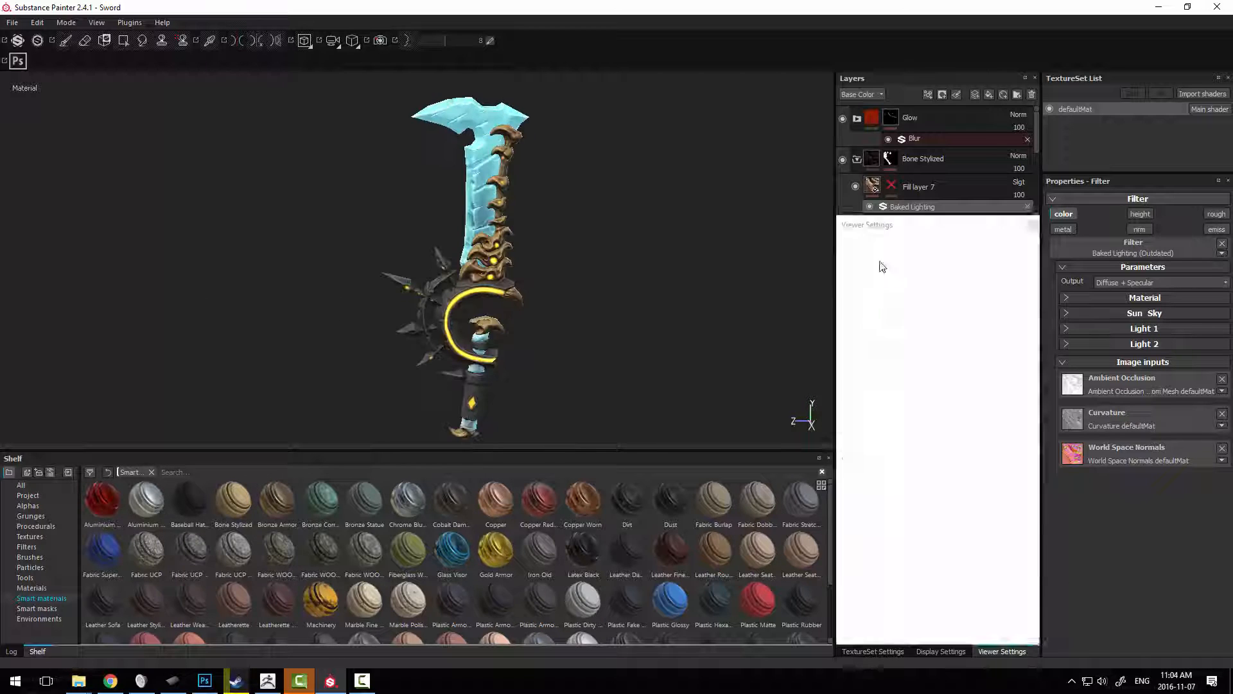
# Export the defaultMat textures with the Document channels + Normal + AO config.
pyautogui.click(940, 652)
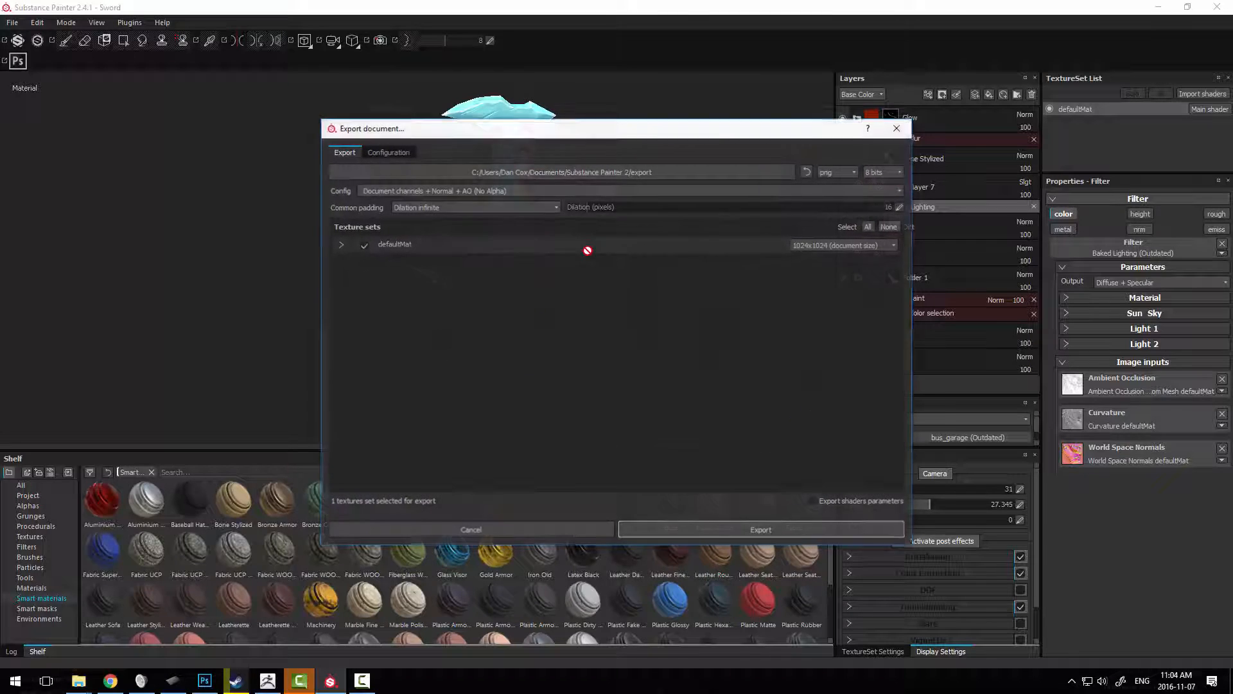
pyautogui.click(470, 528)
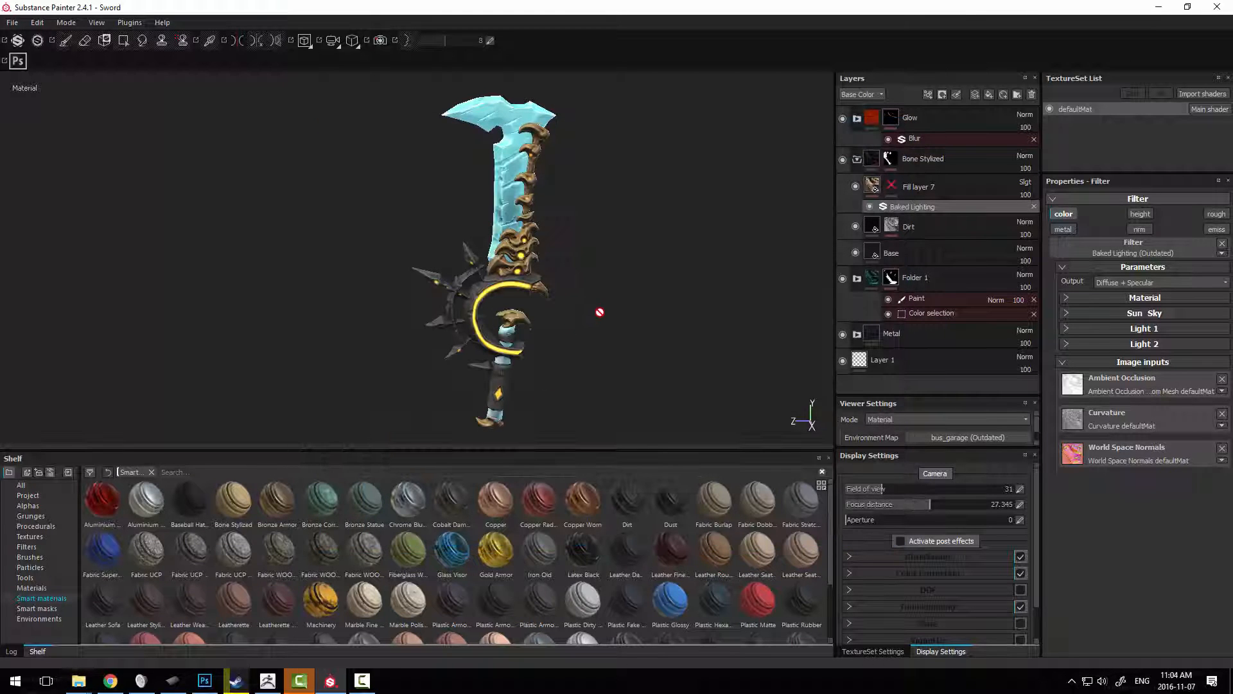